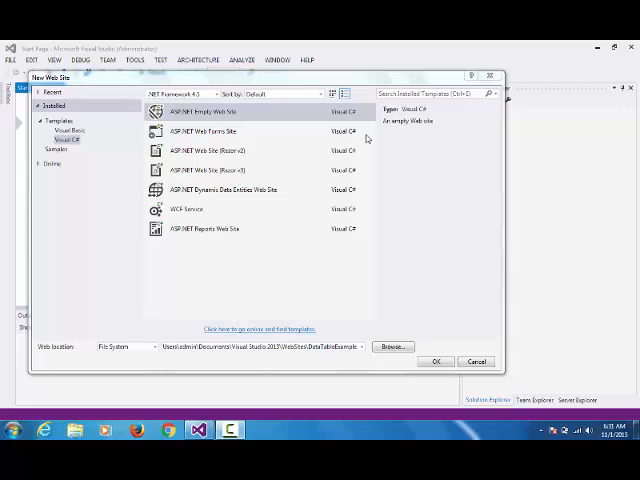
mouse_move(416, 190)
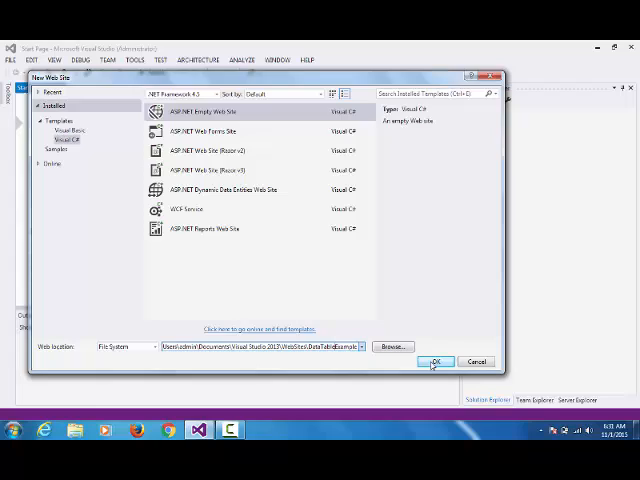
Create the empty DataTableExample site and choose a C# Web Form as a new item for it
click(436, 360)
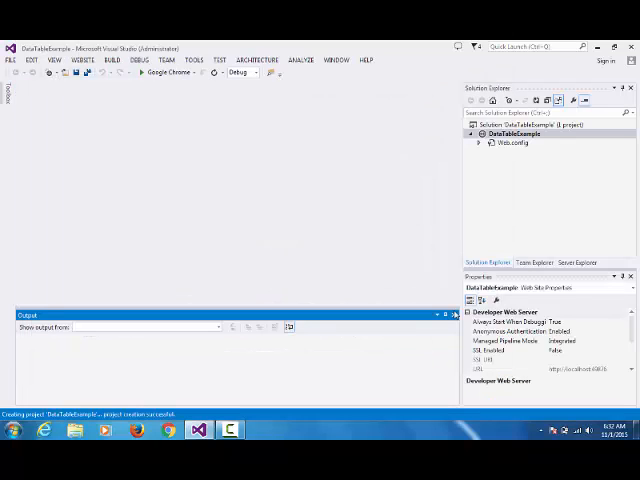
click(516, 132)
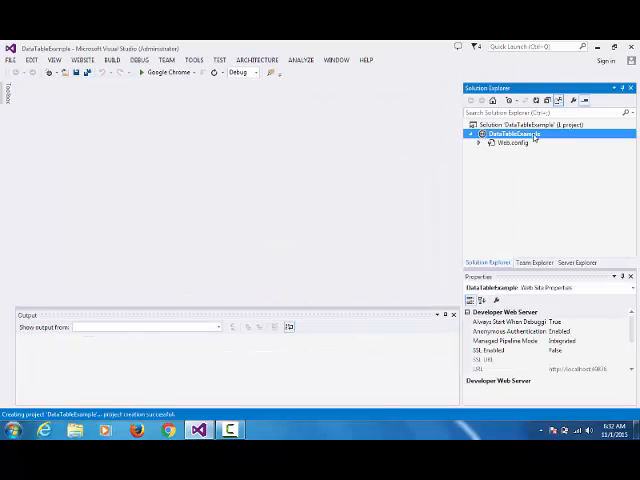
right_click(504, 134)
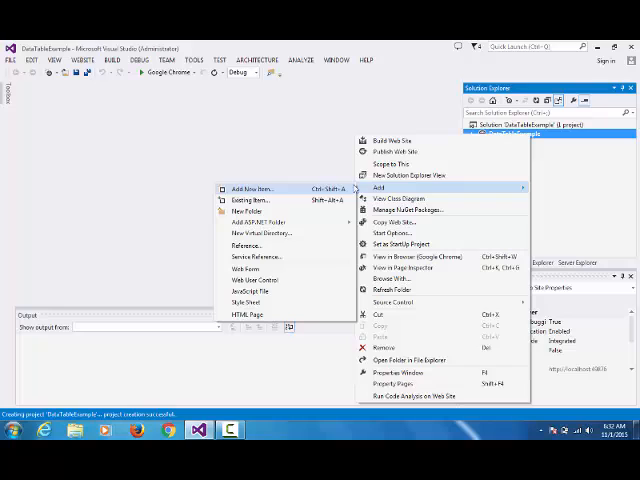
click(252, 188)
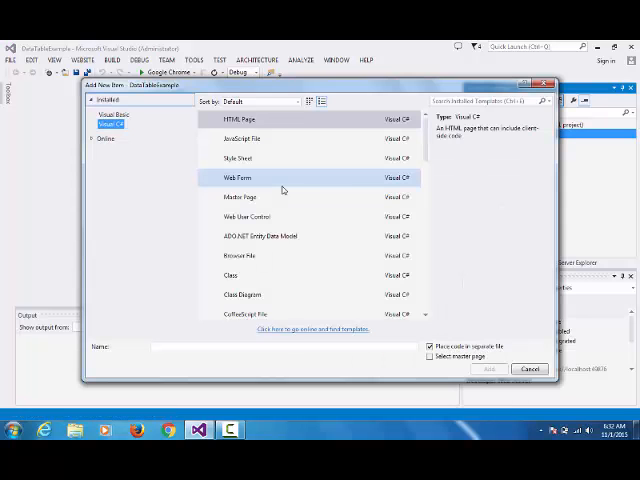
mouse_move(328, 172)
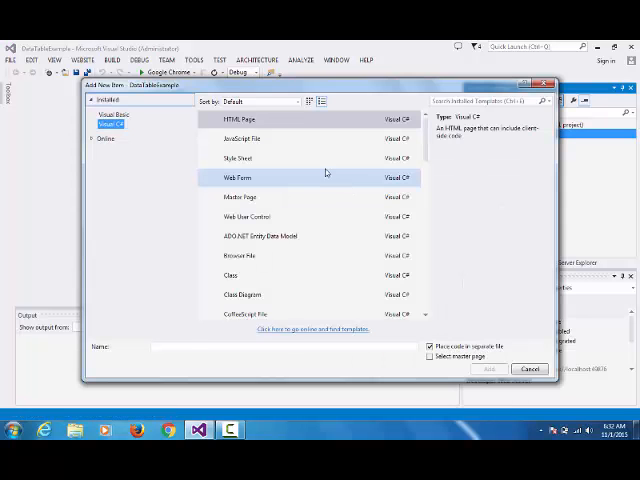
click(240, 176)
text(DataTables.aspx)
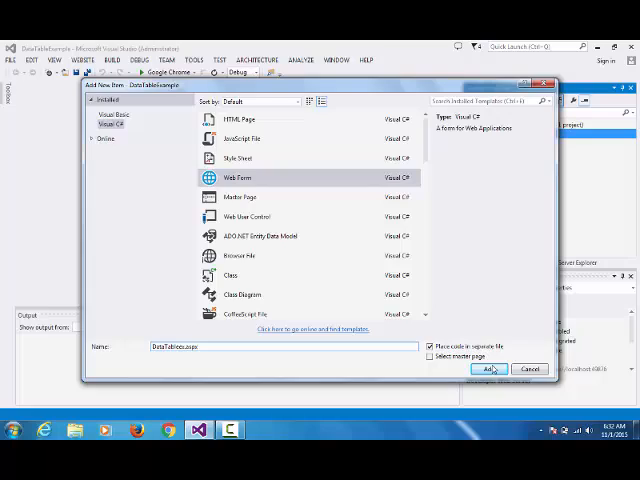
Add DataTables.aspx to the site and expand the Toolbox Data section to locate GridView
click(490, 368)
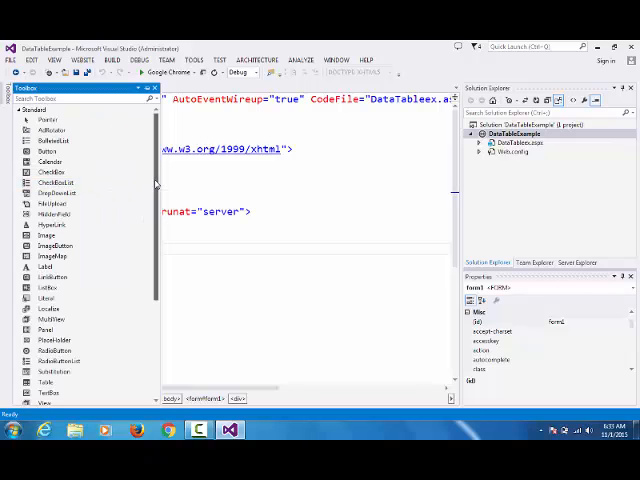
scroll(down, 3)
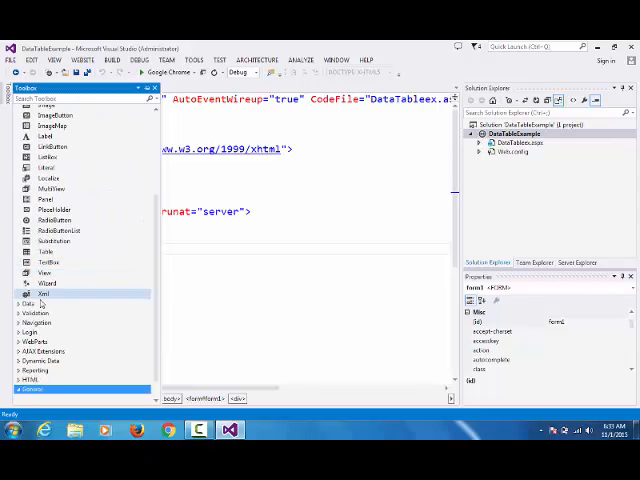
click(30, 304)
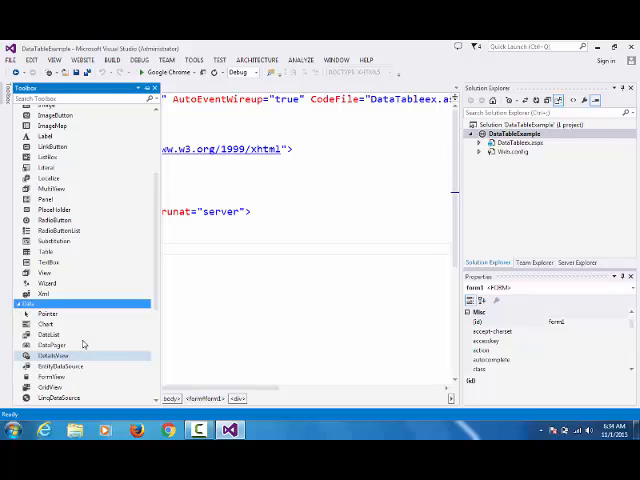
scroll(down, 3)
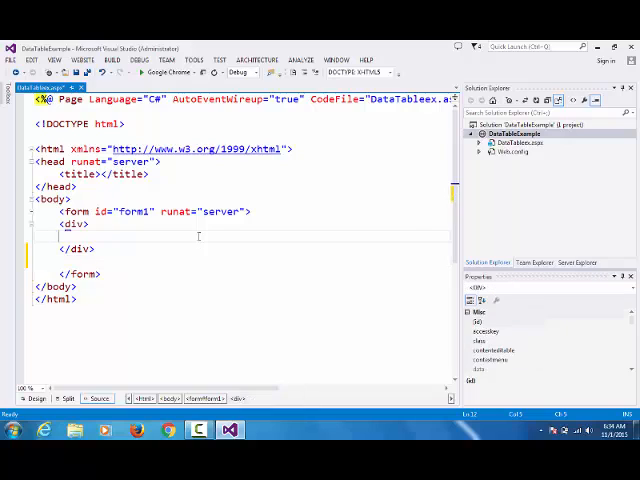
Insert an asp:GridView with ID GridView1 in the markup and add 'using System.Data;' to the code-behind
text(<asp:GridView ID="GridView1" runat="server"></asp:GridView>)
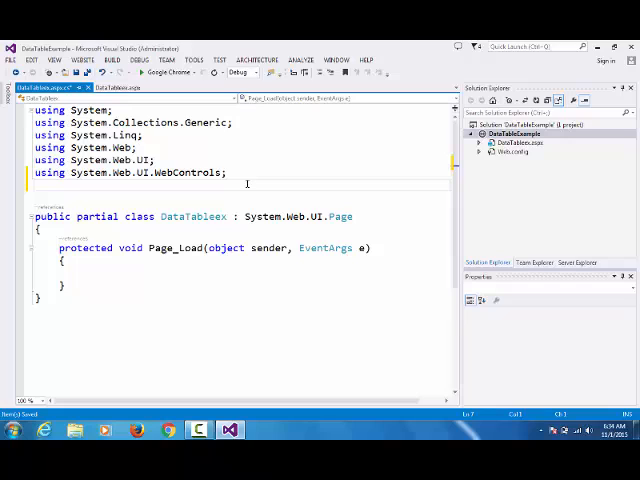
text(using.)
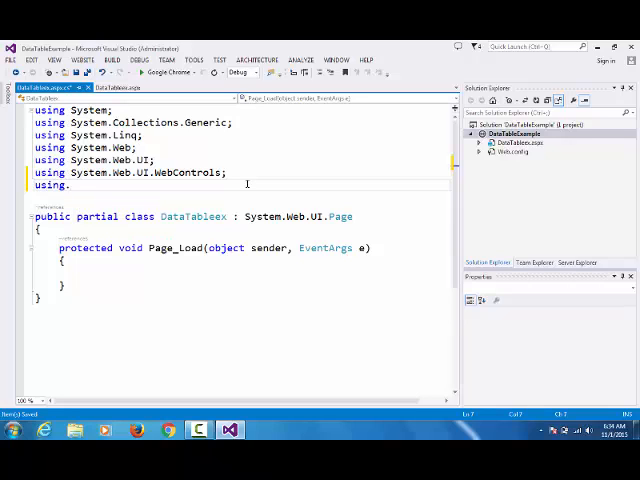
text(System)
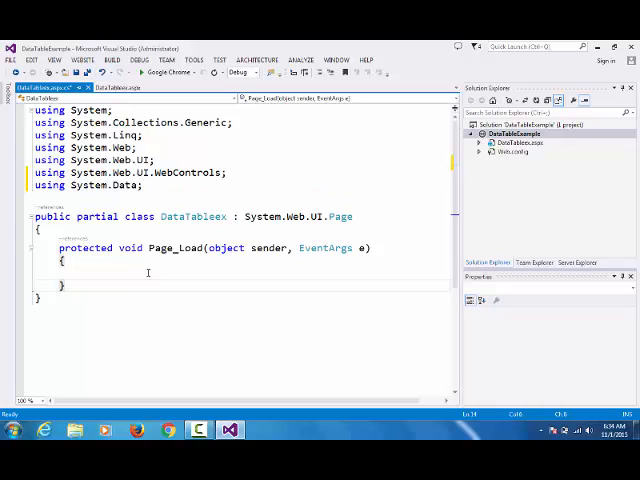
Wrap the Page_Load body in an if (!IsPostBack) block
text(if)
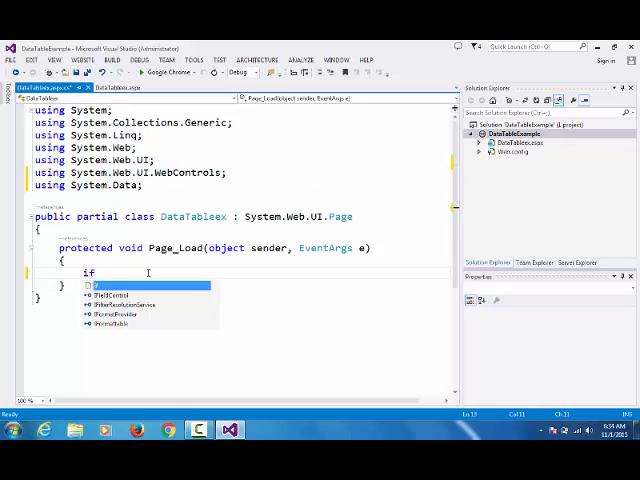
text((!isp))
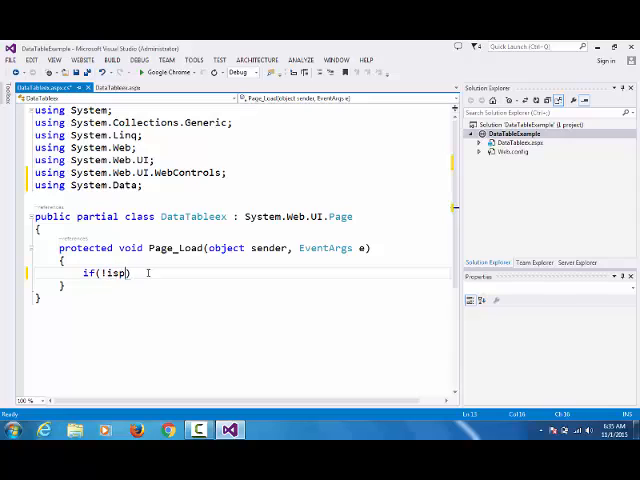
text(IsPostBack)
text({)
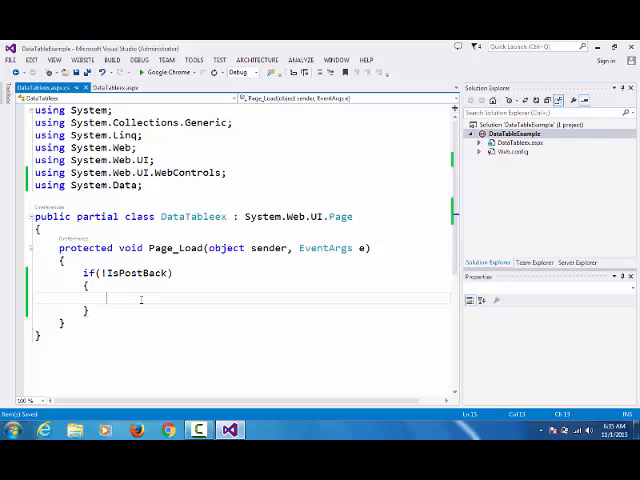
Declare DataTable dt = new DataTable("Employee"), checking the constructor overloads
text(Daa)
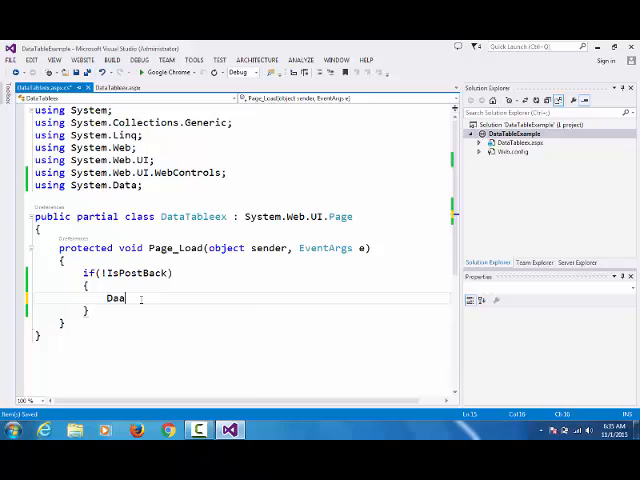
text(aTable)
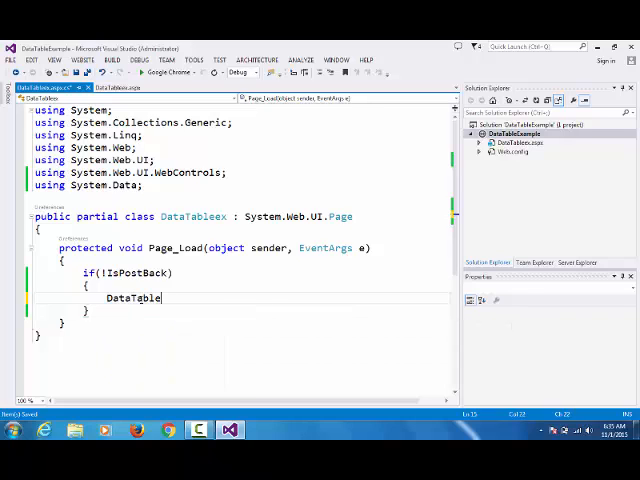
text(dt=)
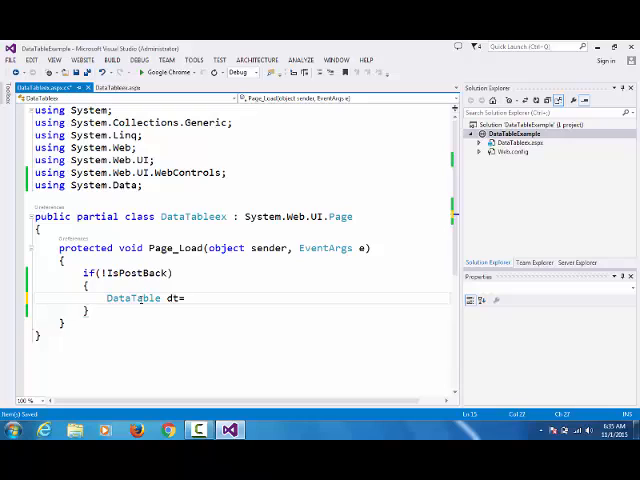
text(new DataTable)
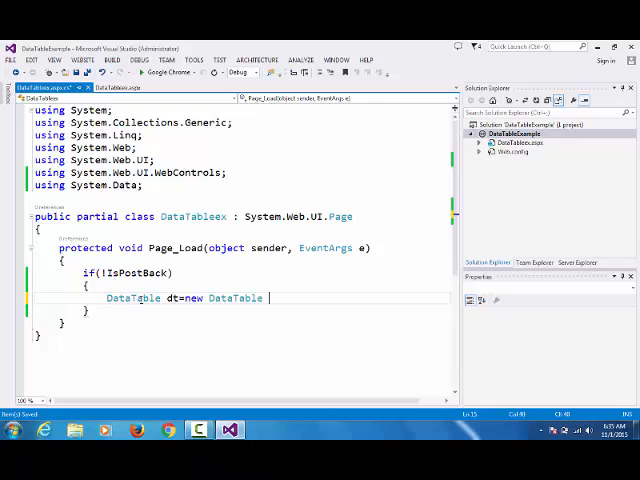
text(())
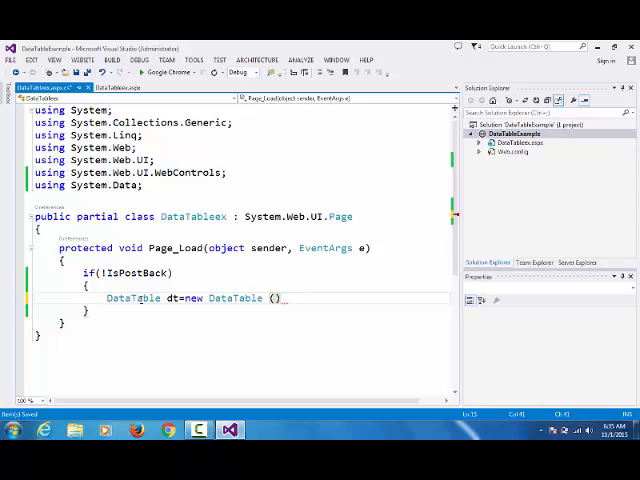
text())
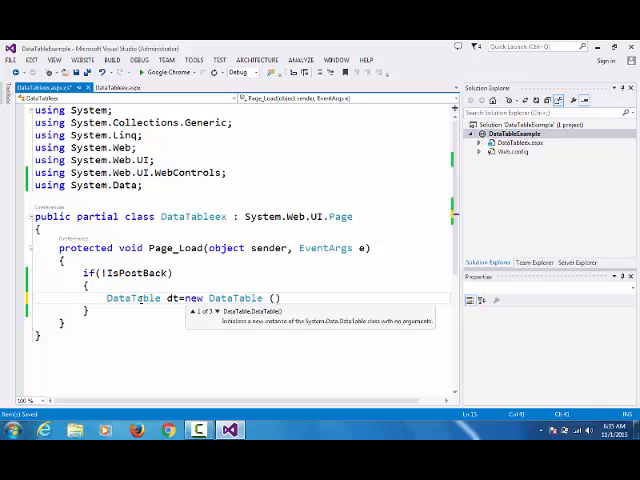
key(down)
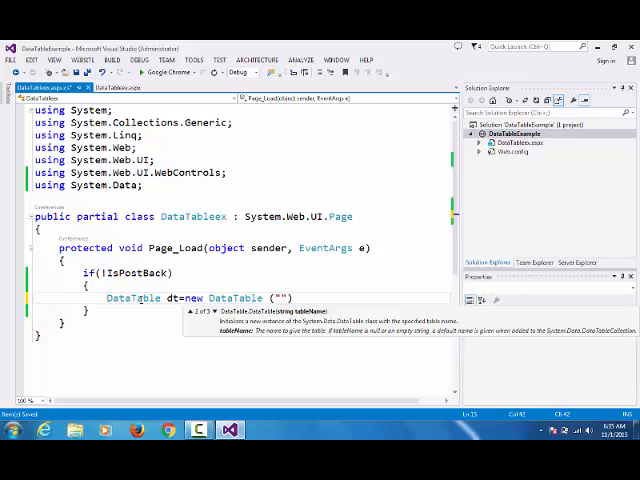
text(Employ)
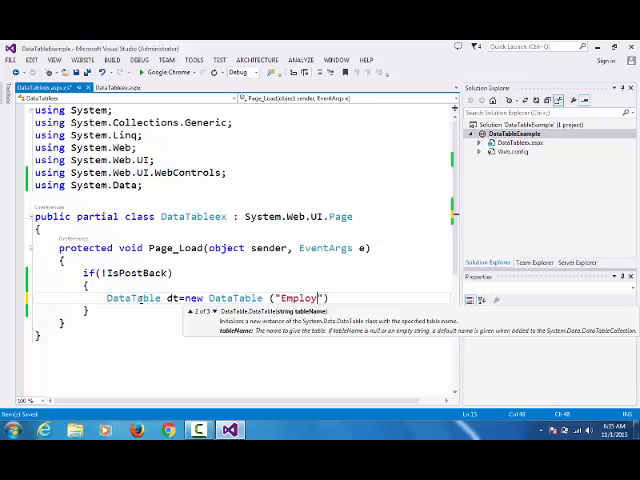
text(ee)
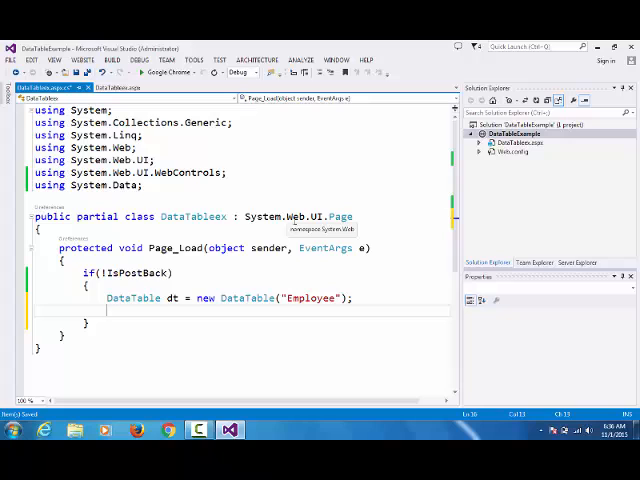
Add an EmpId column of type int with dt.Columns.Add("EmpId", typeof(int))
text(dt.)
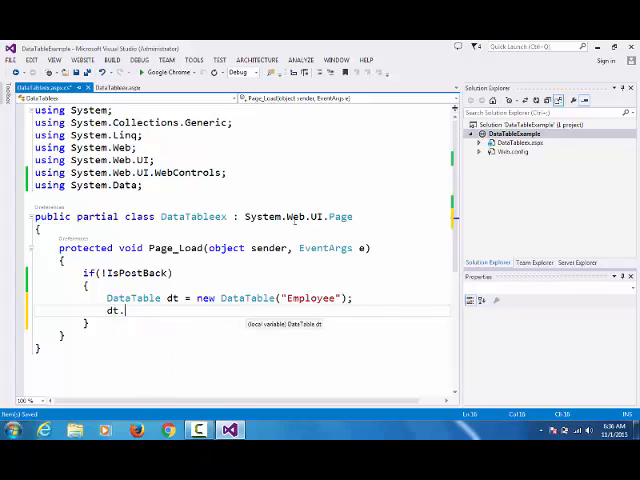
text(Columns)
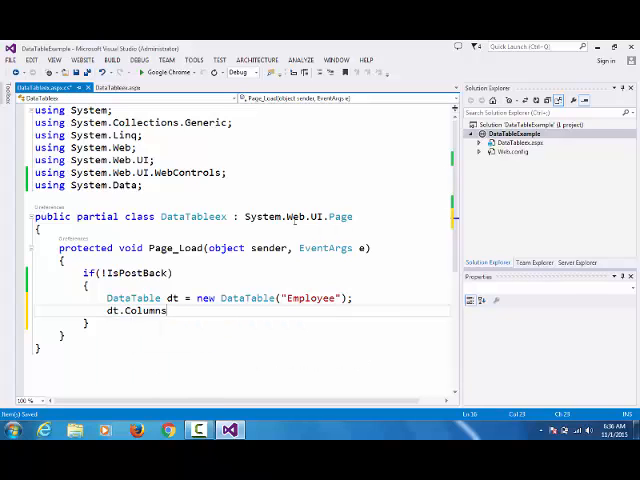
text(.Add)
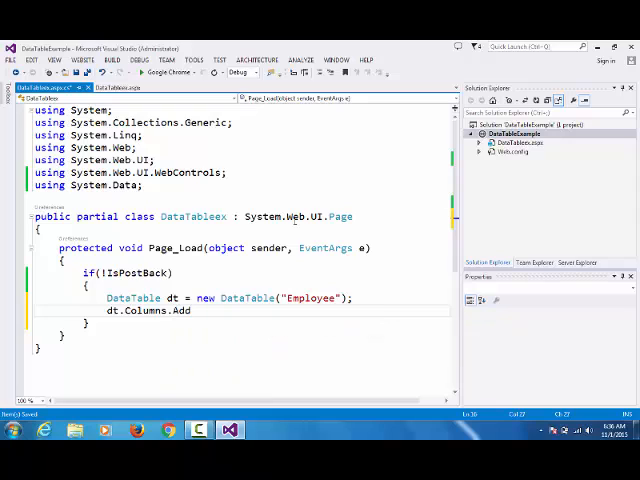
text(()
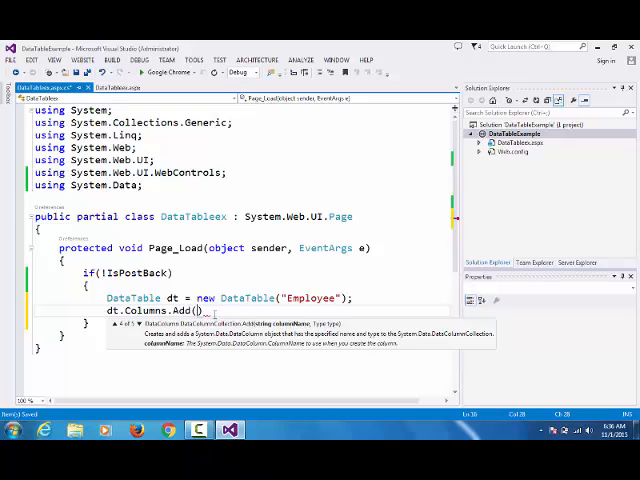
text("")
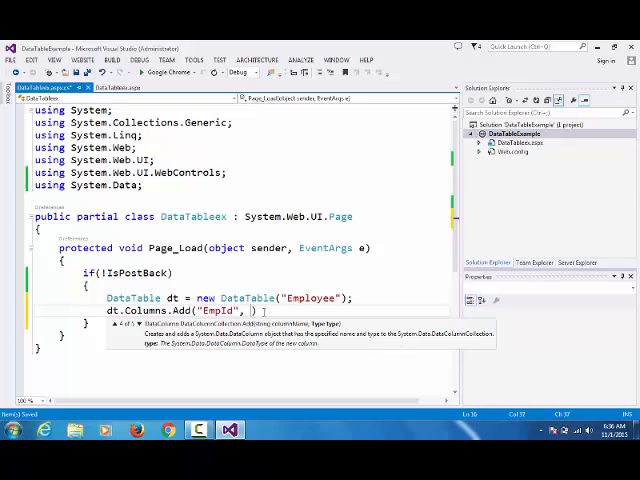
text(ty)
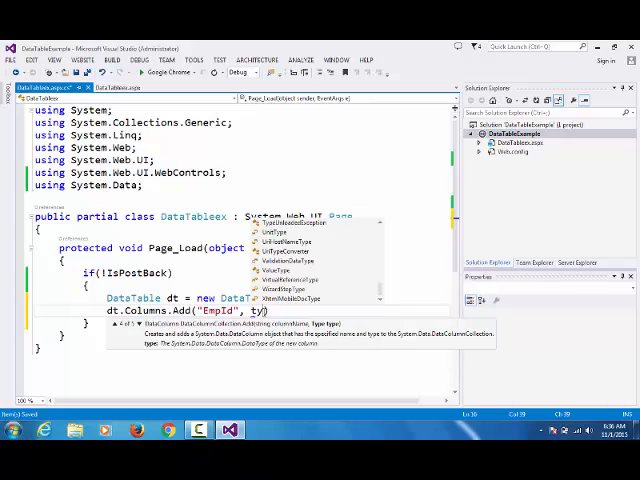
text(typeof()
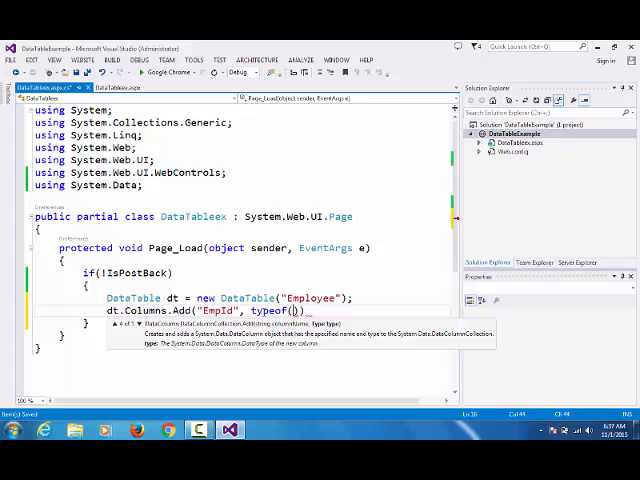
text(int)
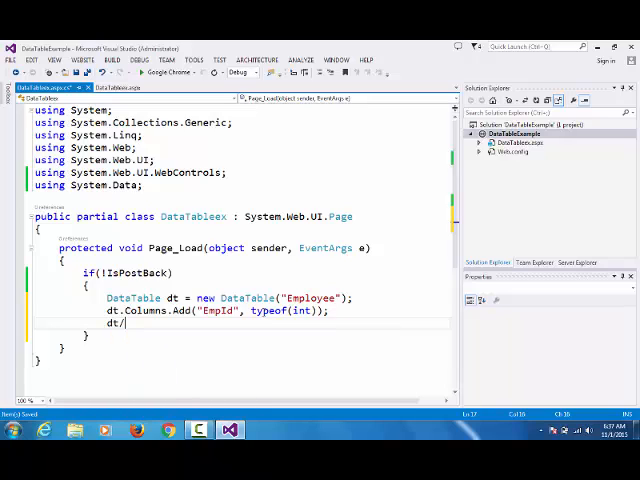
Add an EmployeeName column of type string with dt.Columns.Add("EmployeeName", typeof(string))
text(col)
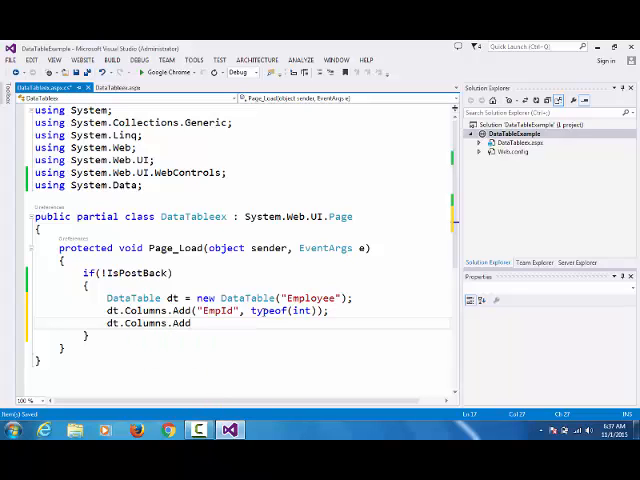
text(W")
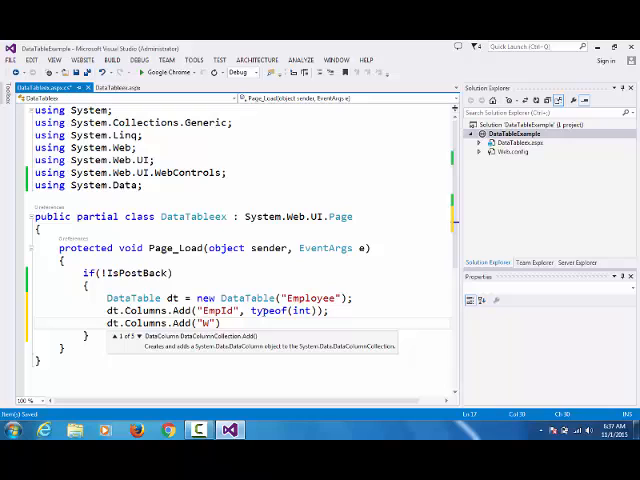
text(mploye)
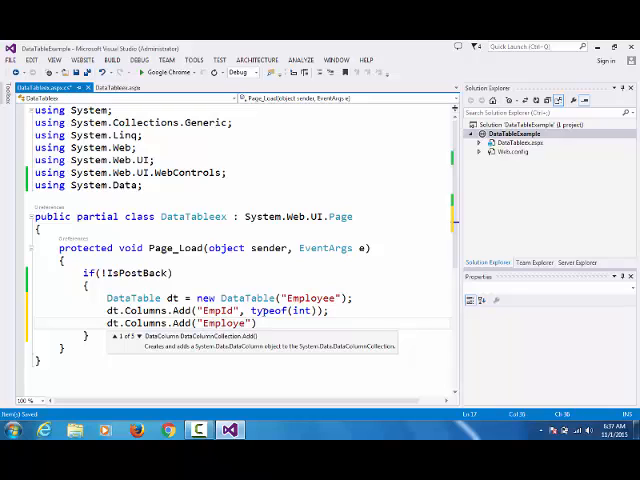
text(eName)
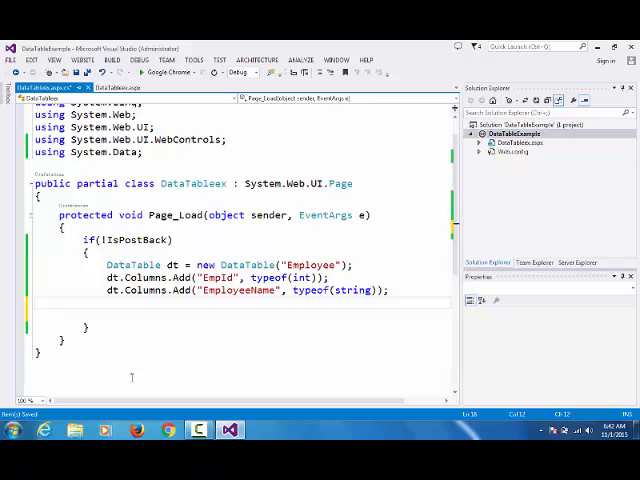
text(D)
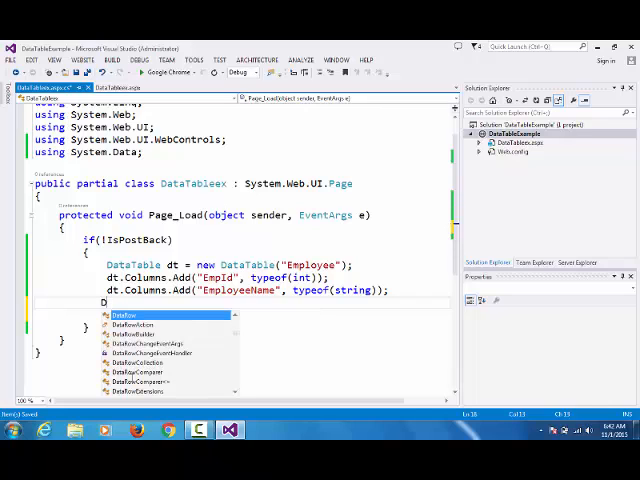
Create DataRow dr = dt.NewRow() and set dr["EmpId"] = 1
text(DataRow dr=)
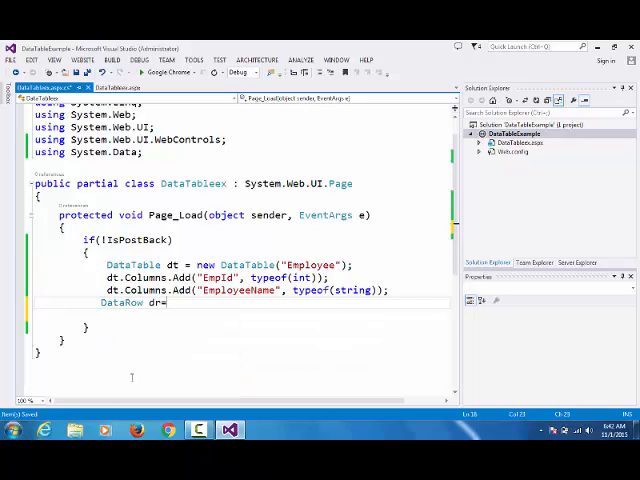
text(dt)
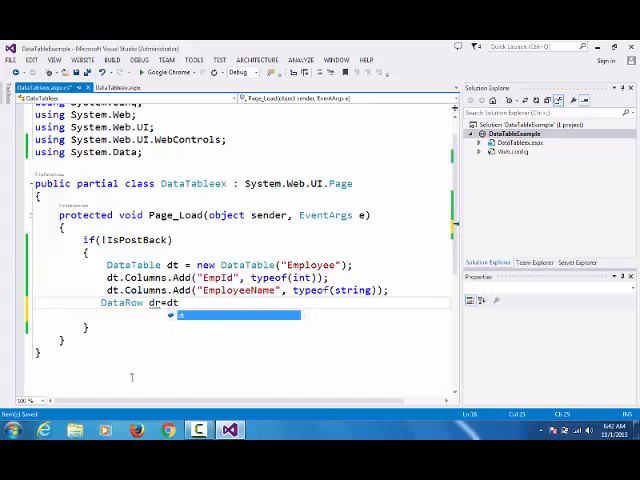
text(.NewRow();)
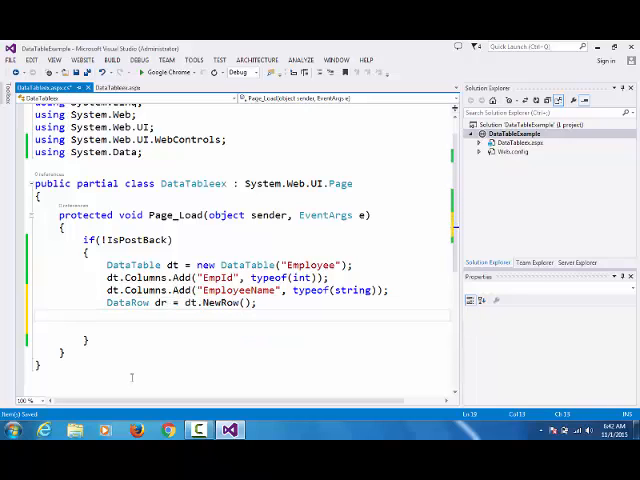
text(dr[])
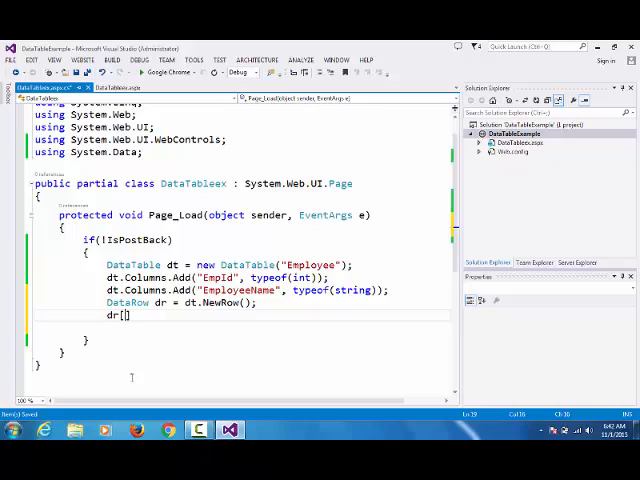
text("")
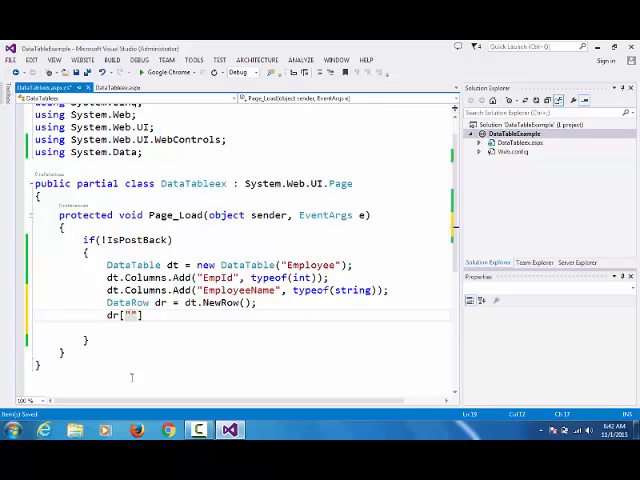
text(Emp)
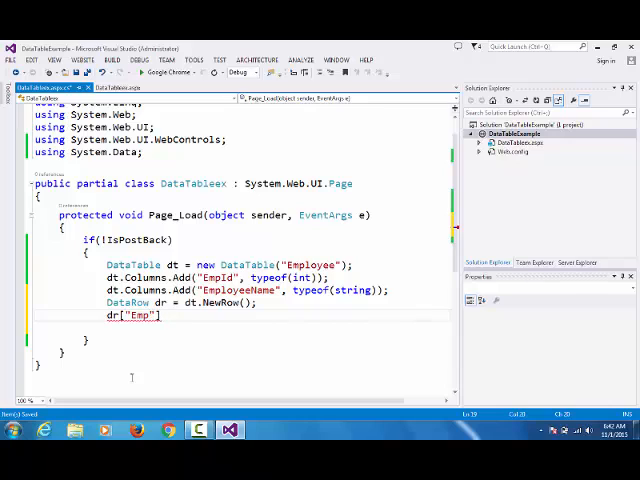
text(Id"]=)
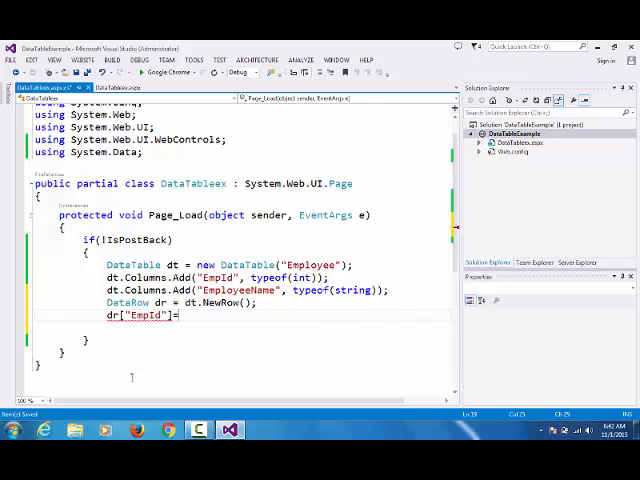
text(= 1;)
click(242, 326)
text(dr["EmployeeName"]=")
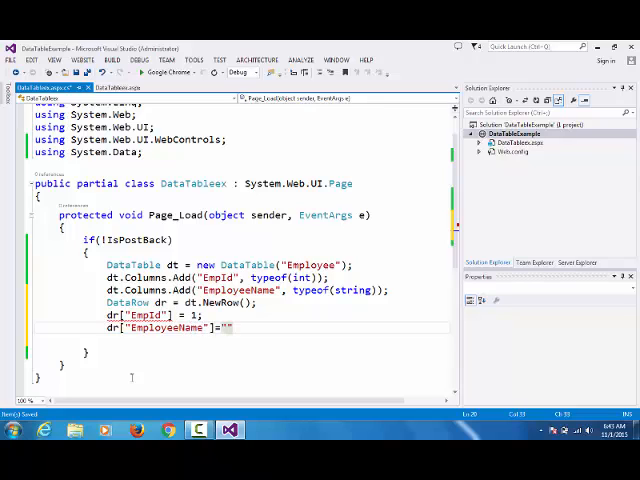
Set dr["EmployeeName"] = "Yogesh" and begin dt.Rows.Add()
text(Yogesh)
text(dt.Rows.Add)
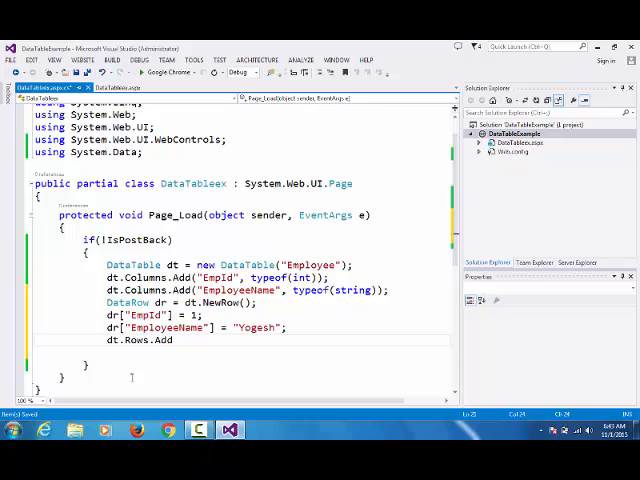
text(())
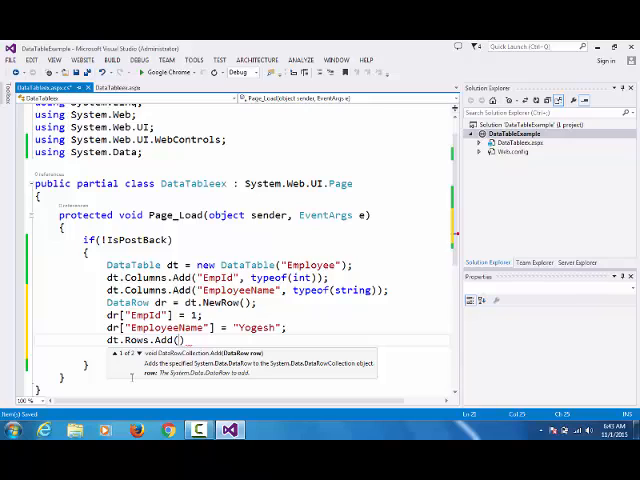
Add dr to the rows, then create dr1 with EmpId 2 and EmployeeName "Vikas" and add it too
text(dr)
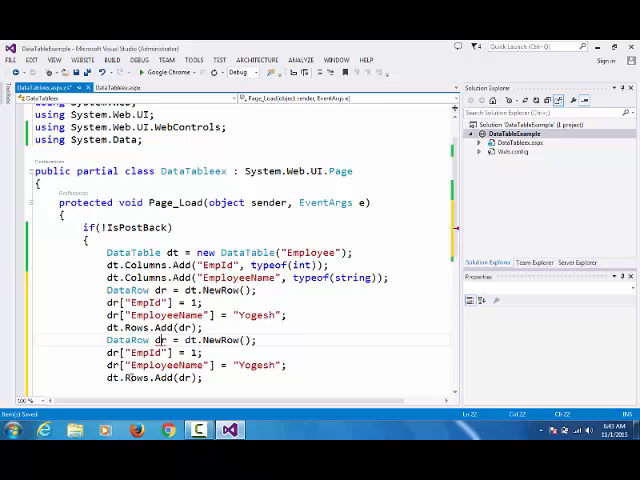
text(1)
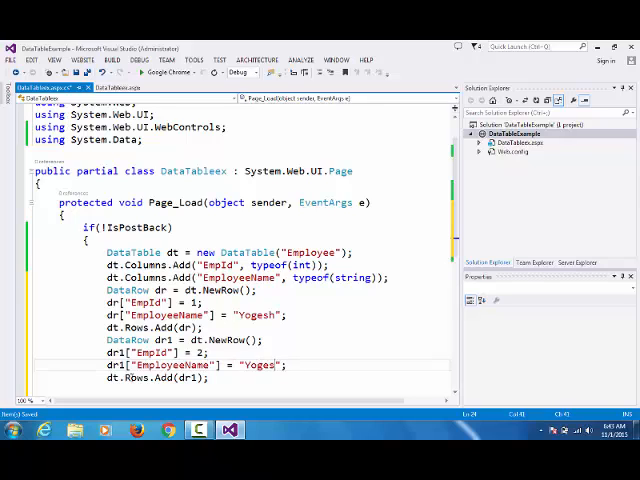
text(Vik)
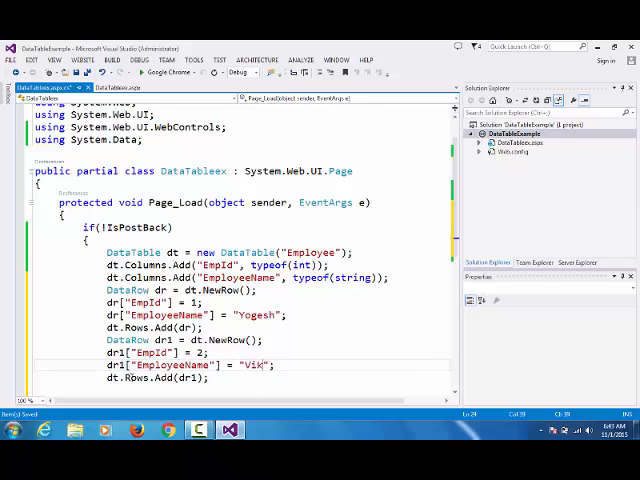
text(as)
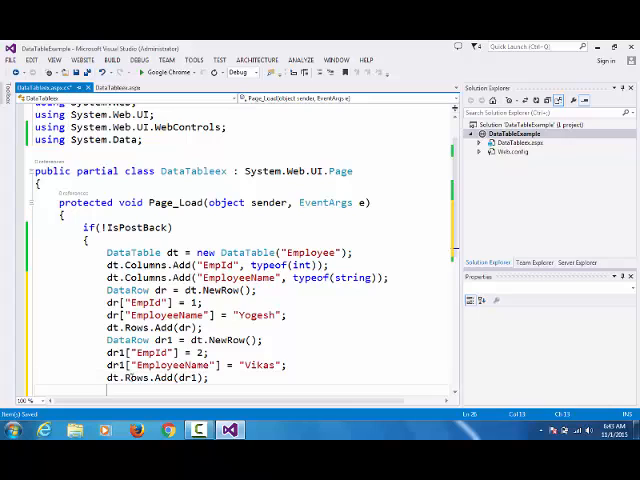
scroll(down, 3)
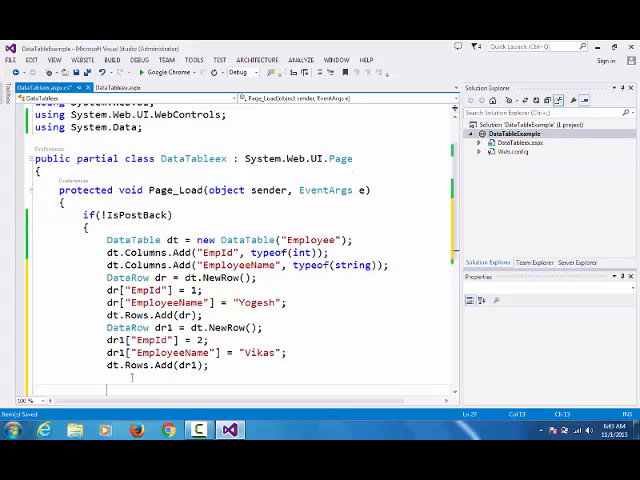
text(GridView1.)
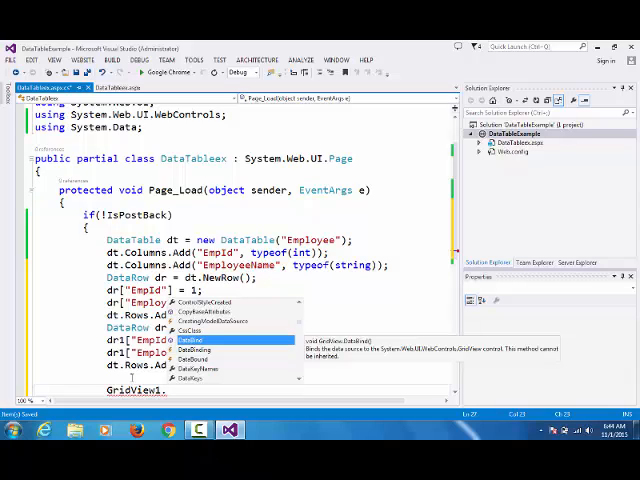
Set GridView1.DataSource = dt and call GridView1.DataBind()
text(da)
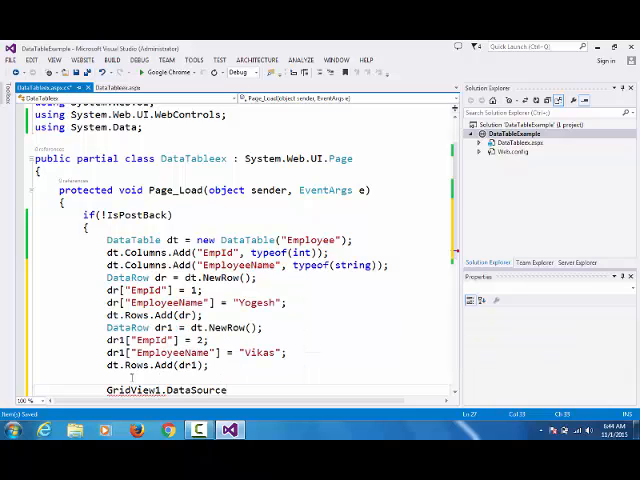
text(=dt)
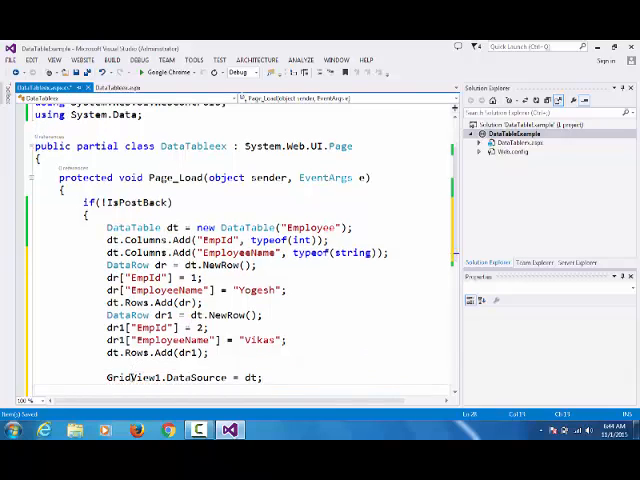
text(GridView1)
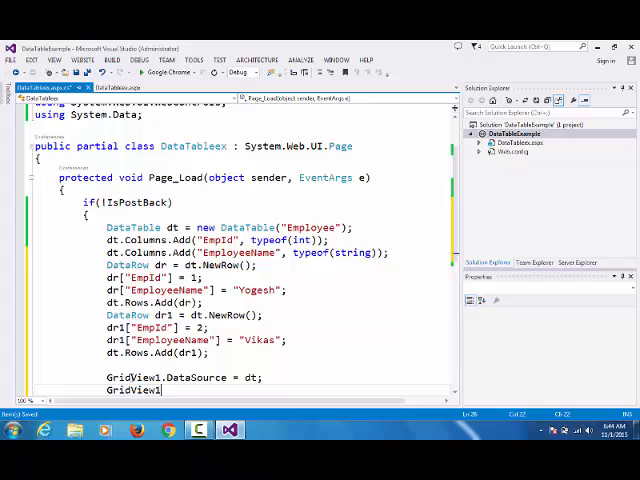
text(datab)
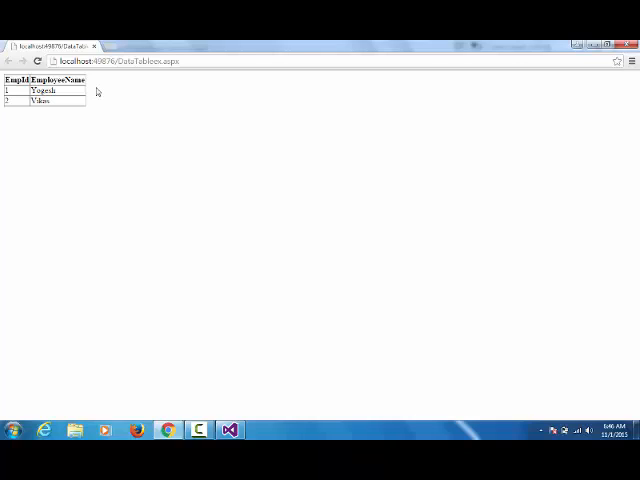
mouse_move(92, 192)
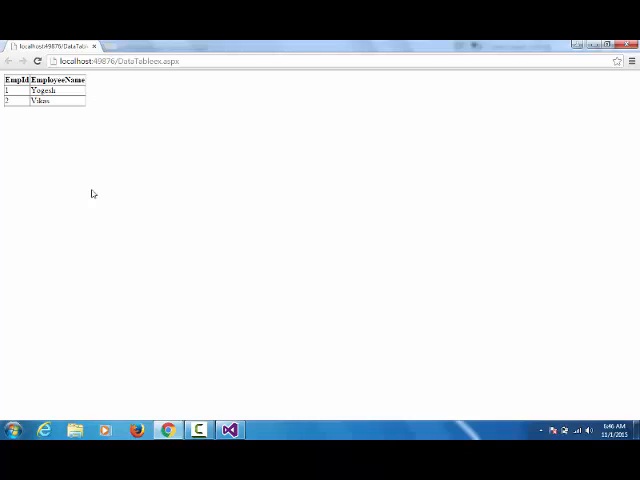